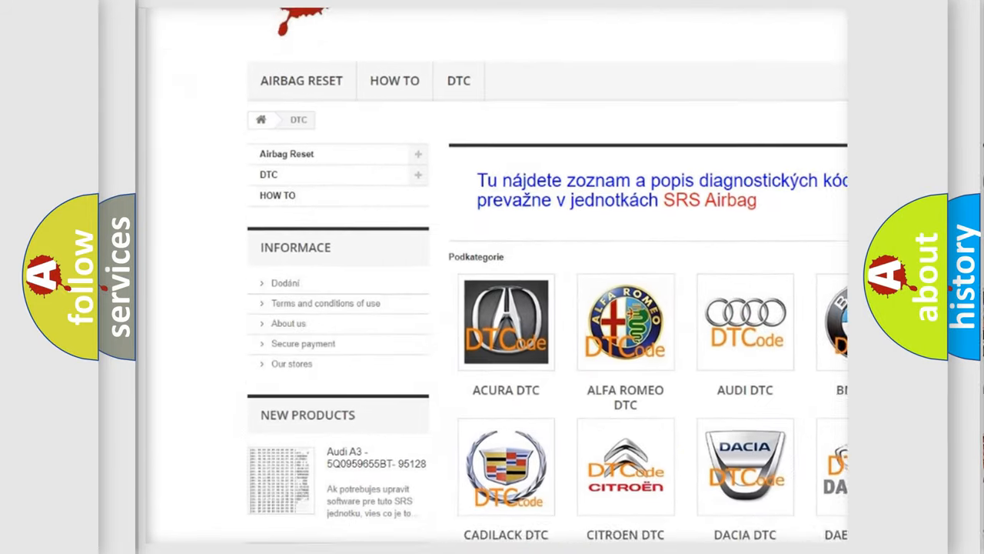
- Scroll down through the brand's full DTC list of B-codes such as B1102 and B1201
{"action": "scroll", "scroll_direction": "down", "scroll_amount": 3}
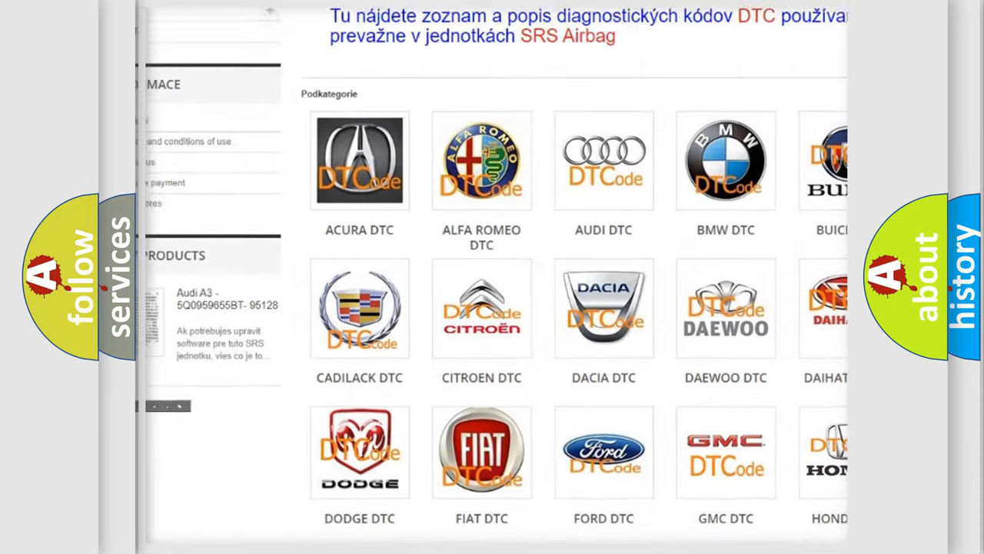
{"action": "scroll", "scroll_direction": "down", "scroll_amount": 3}
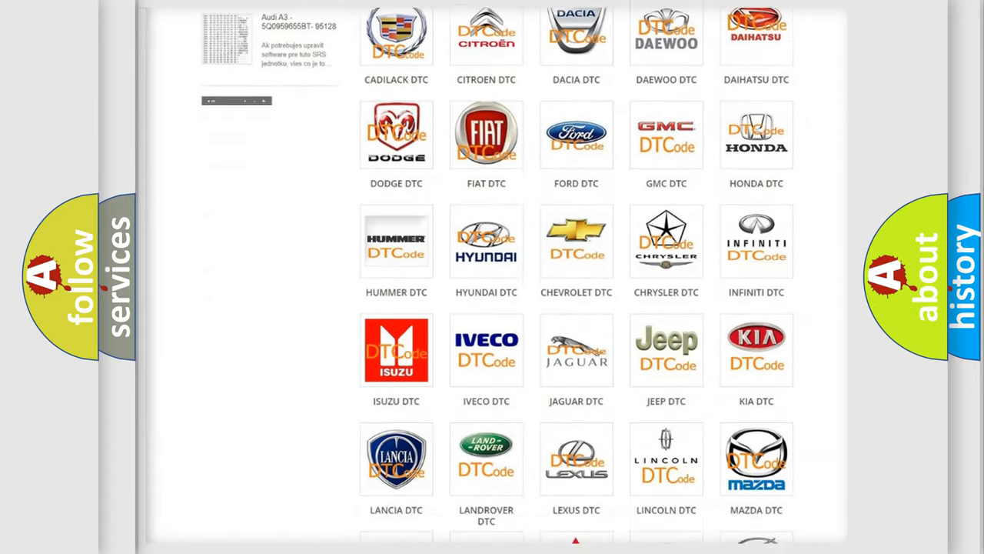
{"action": "scroll", "scroll_direction": "down", "scroll_amount": 3}
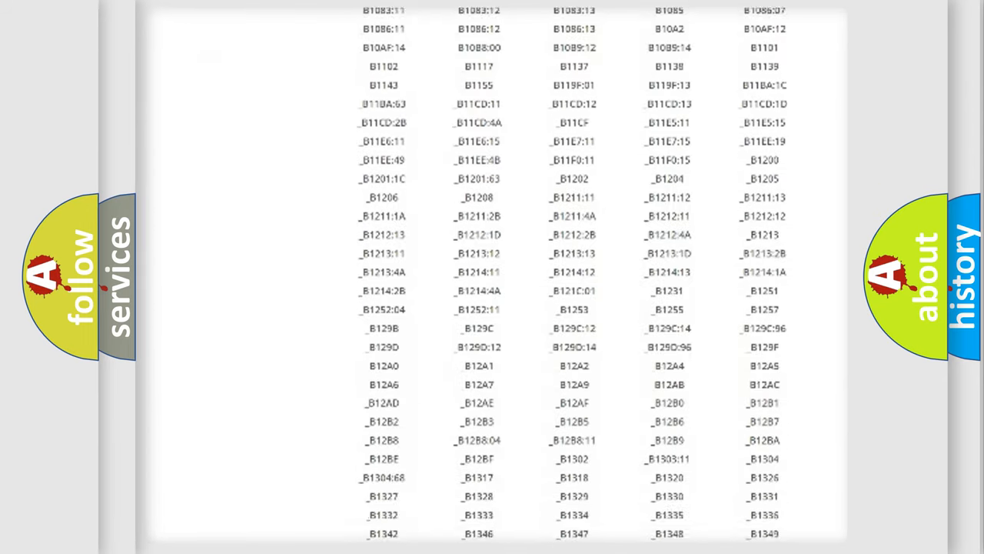
{"action": "scroll", "scroll_direction": "down", "scroll_amount": 3}
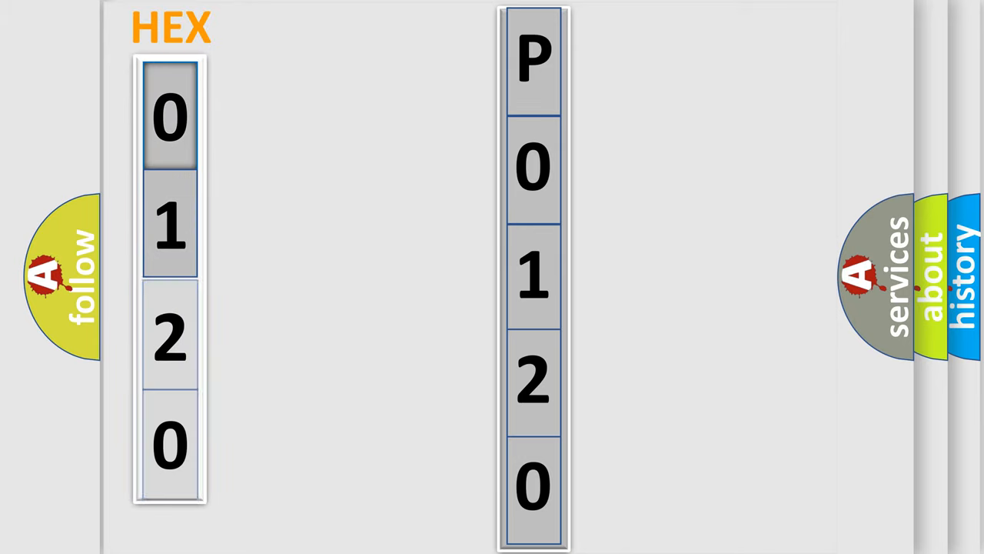
- Advance the explainer so P0120 appears split into hex digits 0, 1, 2, 0 with a bits column starting
{"action": "left_click", "coordinate": [176, 116]}
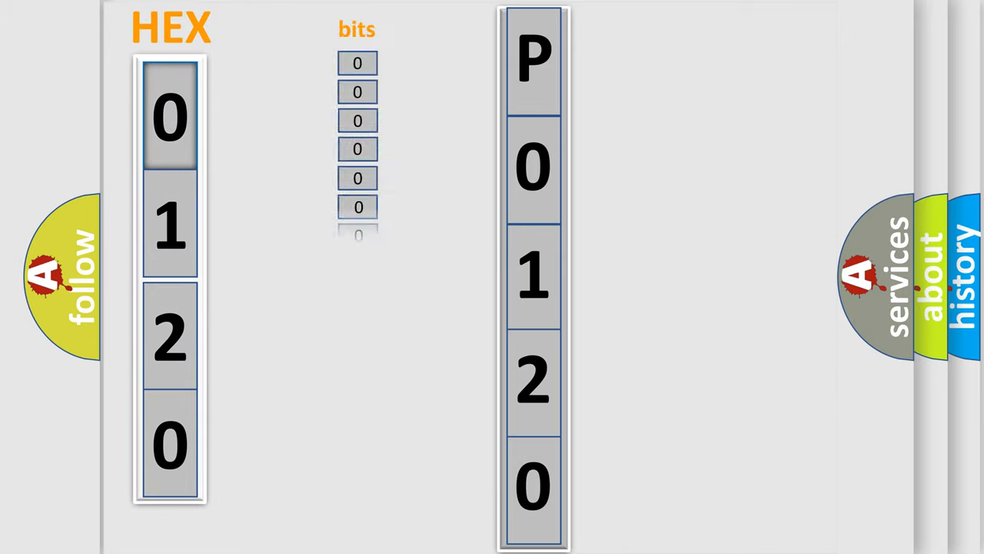